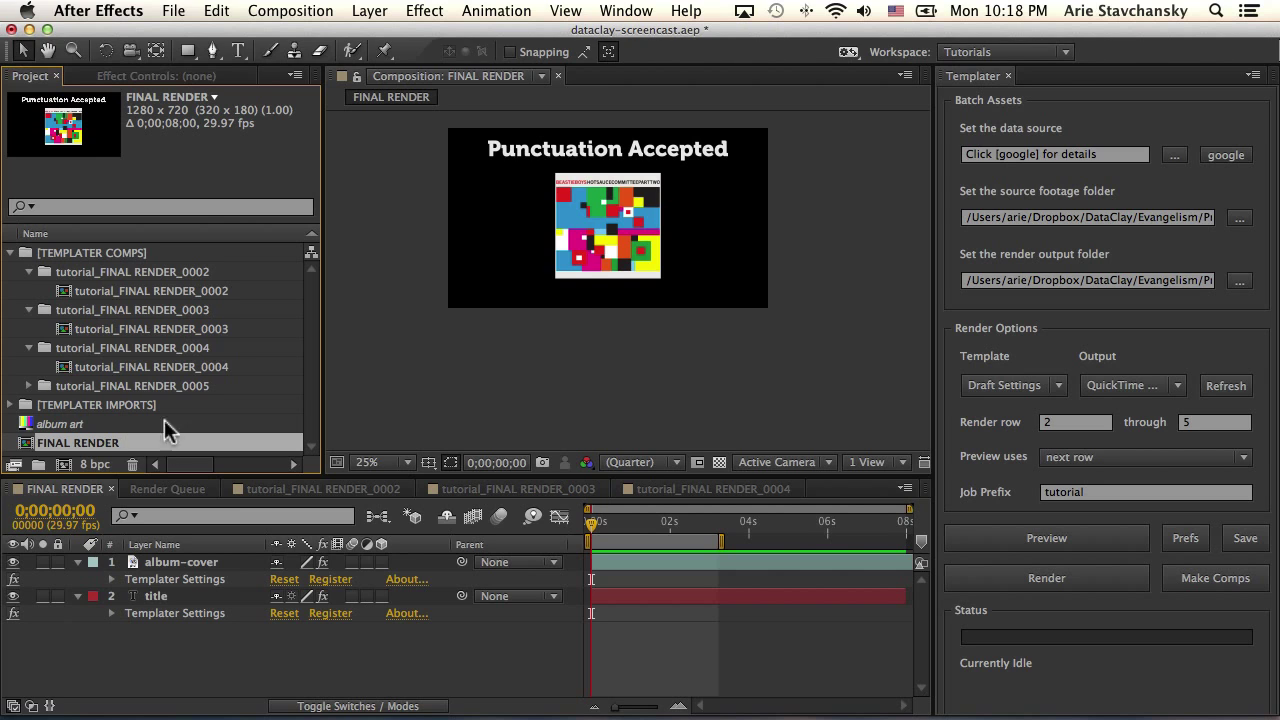
- Create the new ANIMATION composition via Composition > New Composition and confirm its settings
{"action": "left_click", "coordinate": [292, 12]}
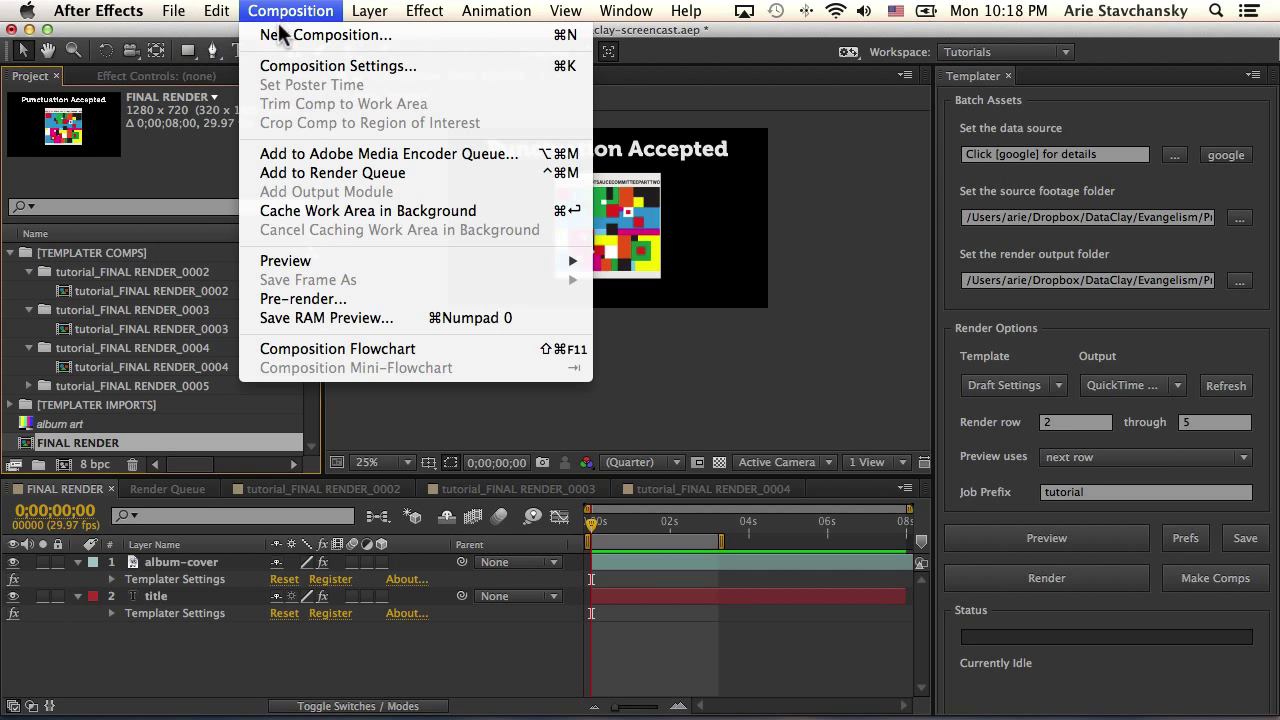
{"action": "left_click", "coordinate": [338, 64]}
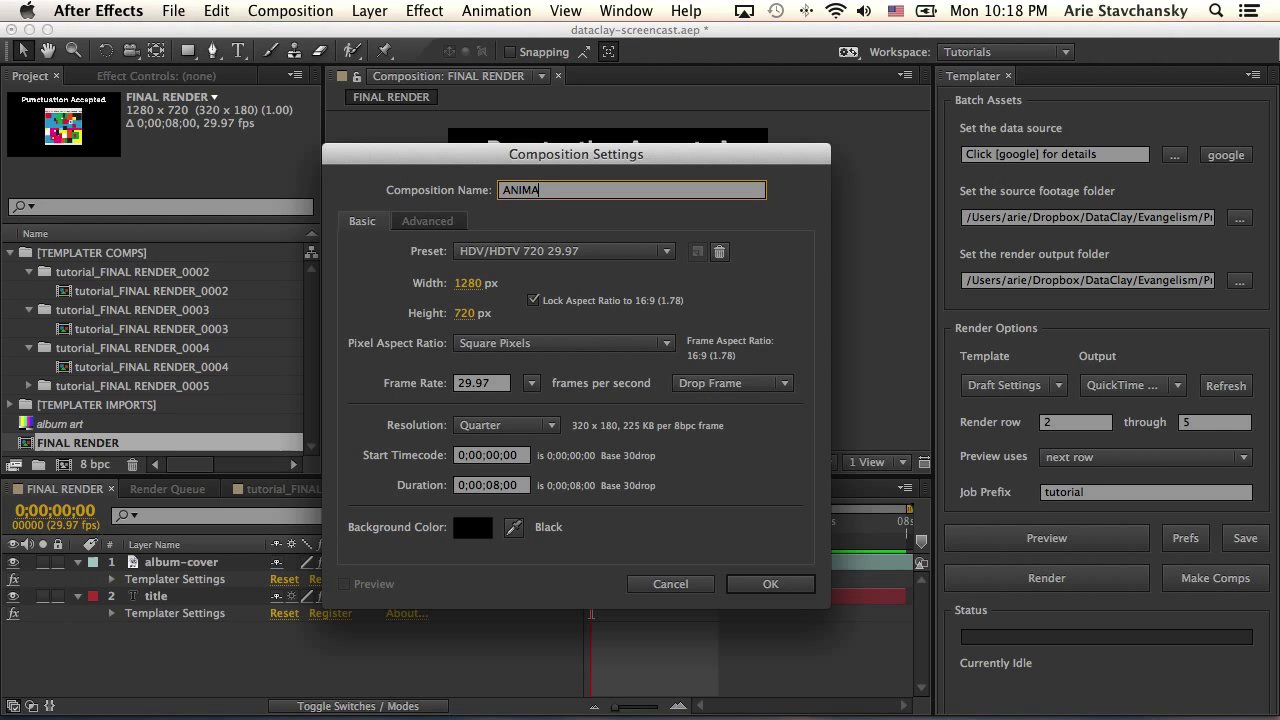
{"action": "left_click", "coordinate": [768, 584]}
{"action": "type", "text": "Animate me"}
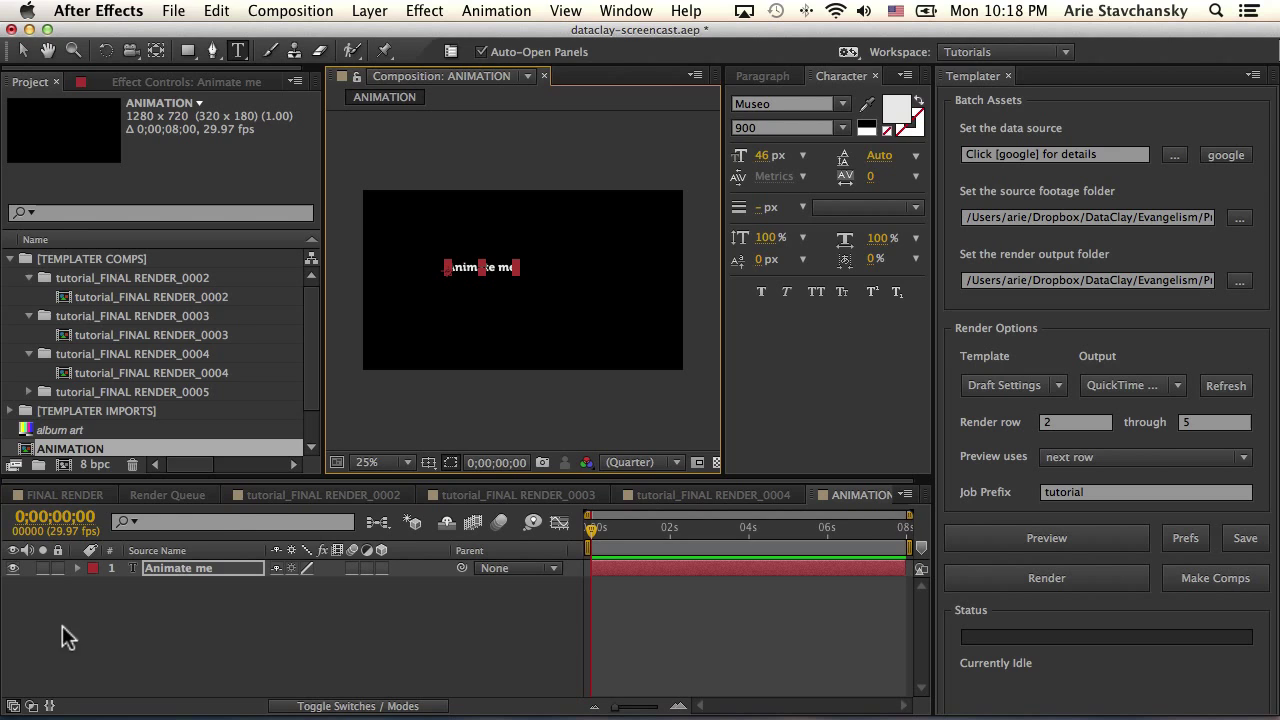
- Give the Animate me text layer several Position keyframes moving it across the frame
{"action": "left_click", "coordinate": [78, 568]}
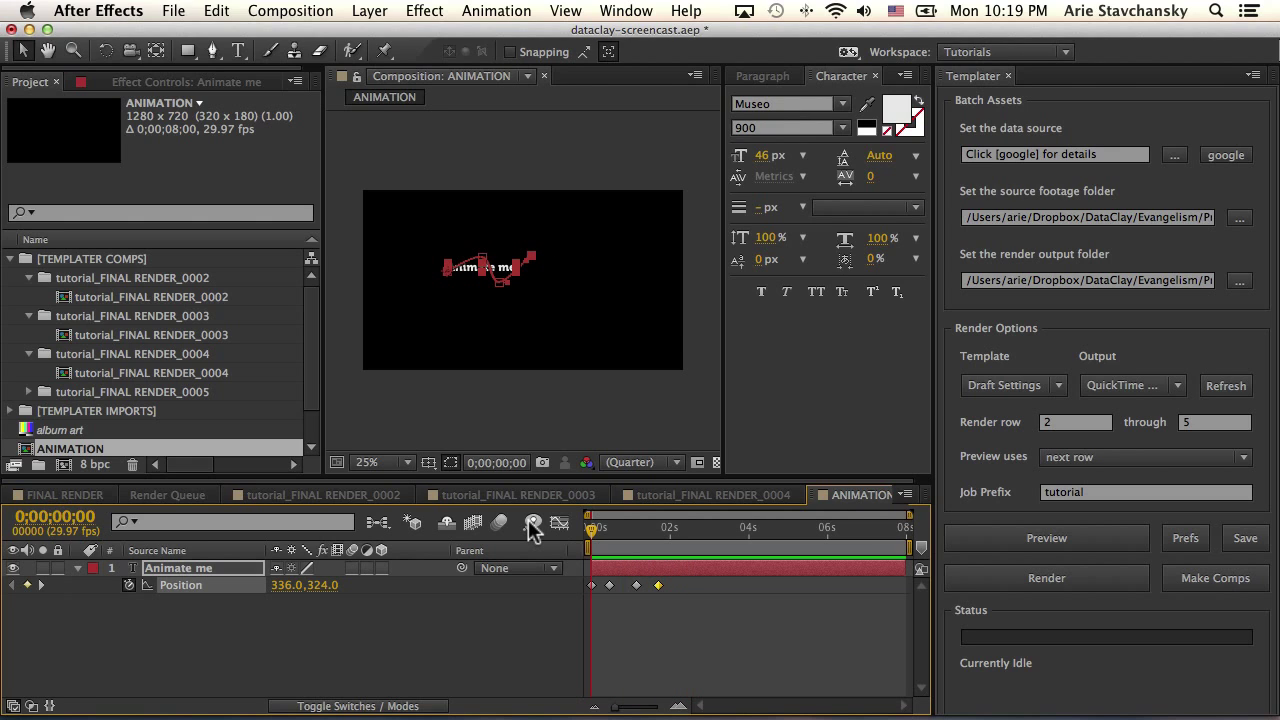
{"action": "left_click", "coordinate": [424, 12]}
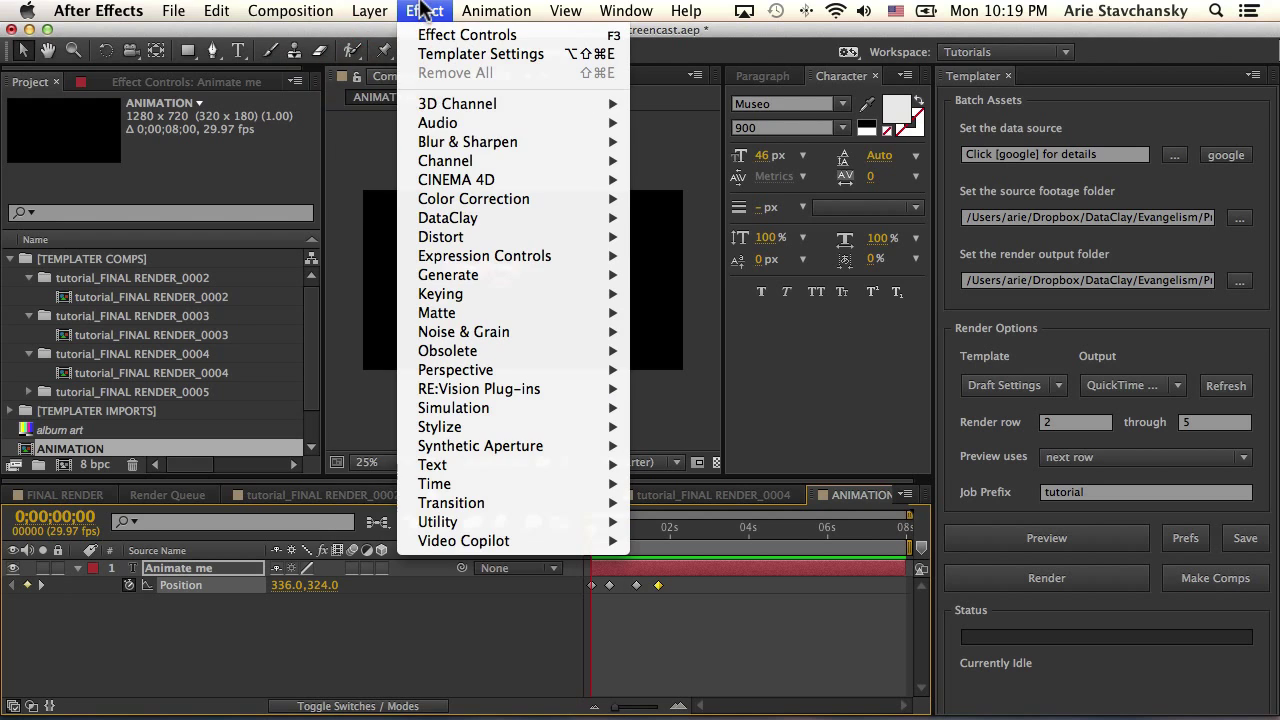
{"action": "mouse_move", "coordinate": [448, 218]}
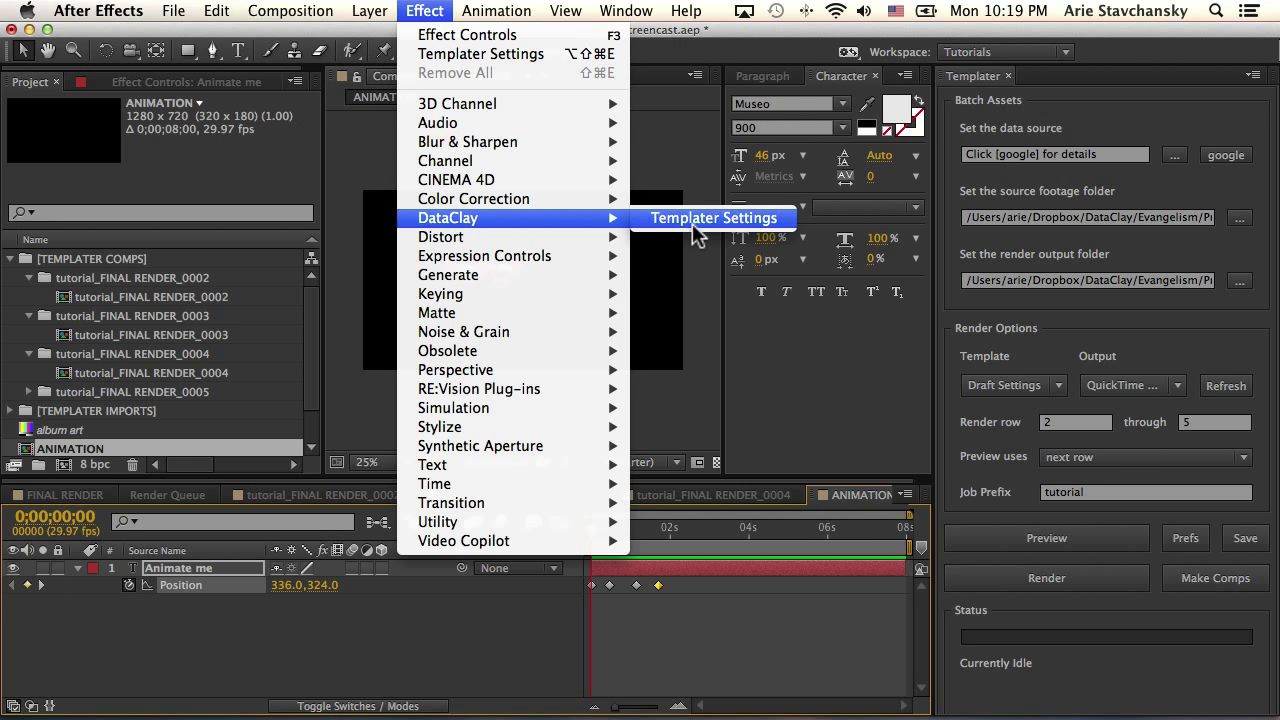
- Apply DataClay Templater Settings to the text layer with Layout Align To set to Left
{"action": "left_click", "coordinate": [714, 218]}
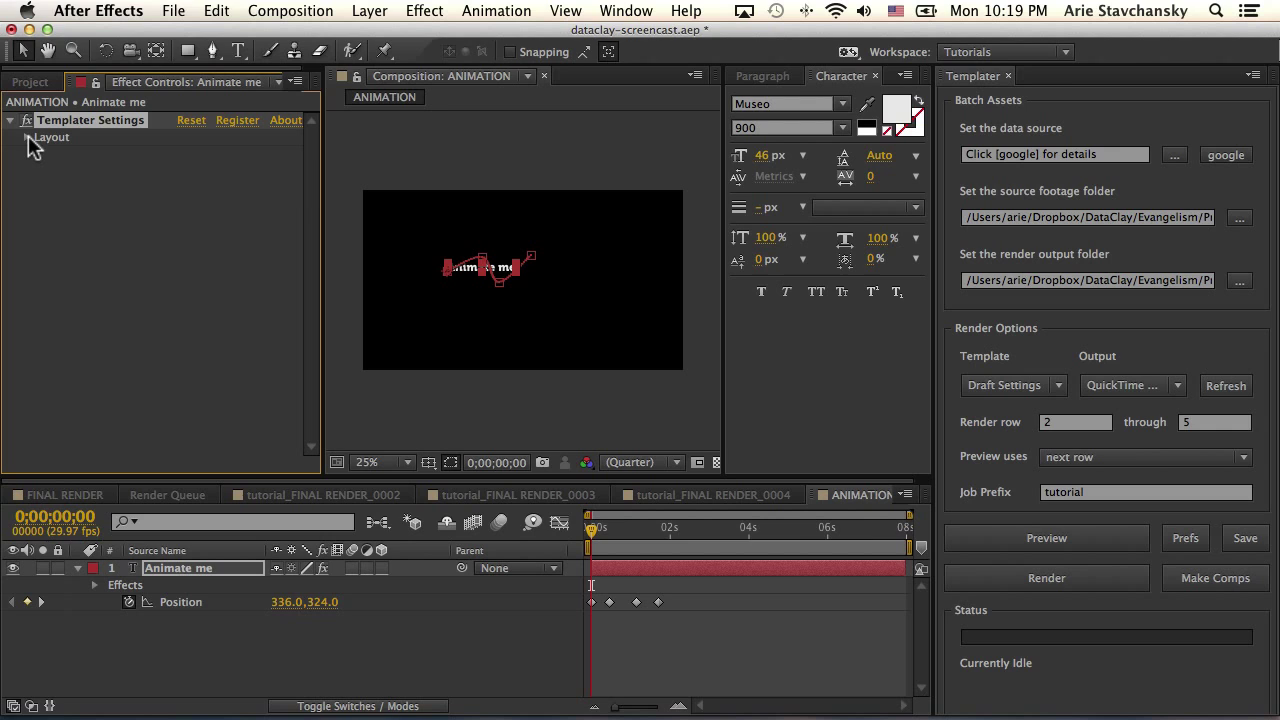
{"action": "left_click", "coordinate": [28, 136]}
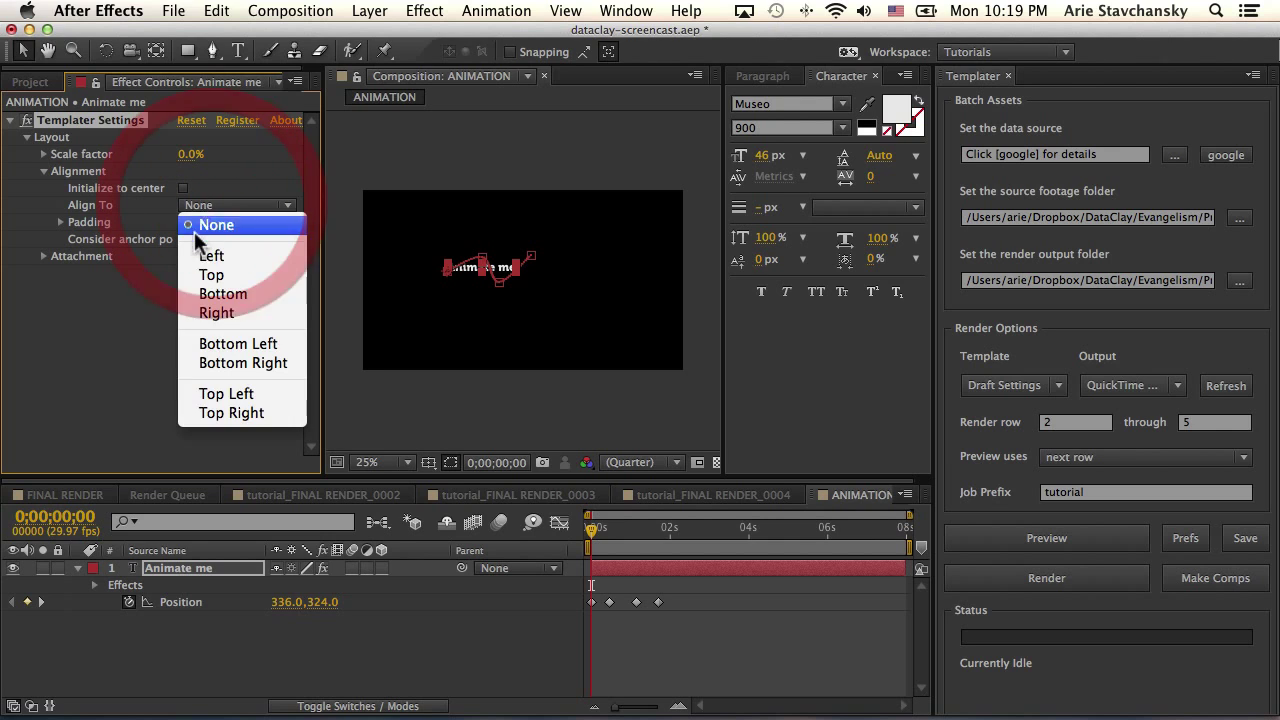
{"action": "left_click", "coordinate": [212, 256]}
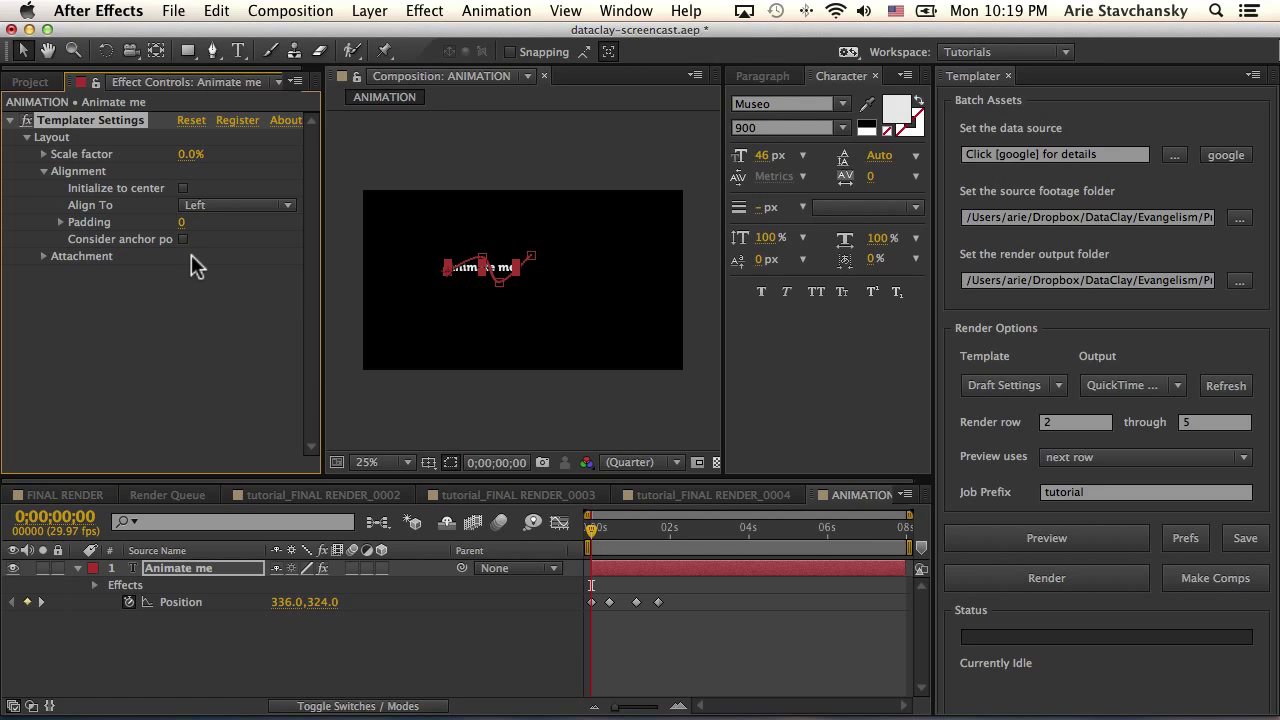
{"action": "mouse_move", "coordinate": [436, 292]}
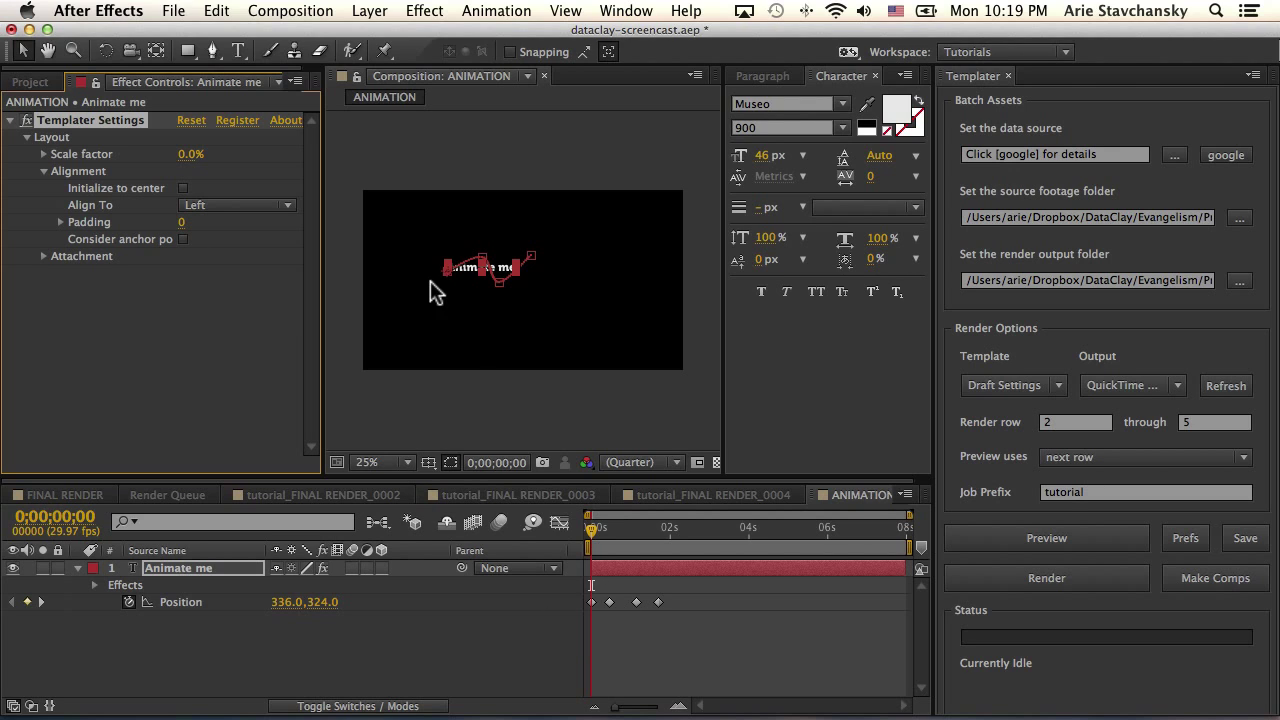
{"action": "mouse_move", "coordinate": [156, 232]}
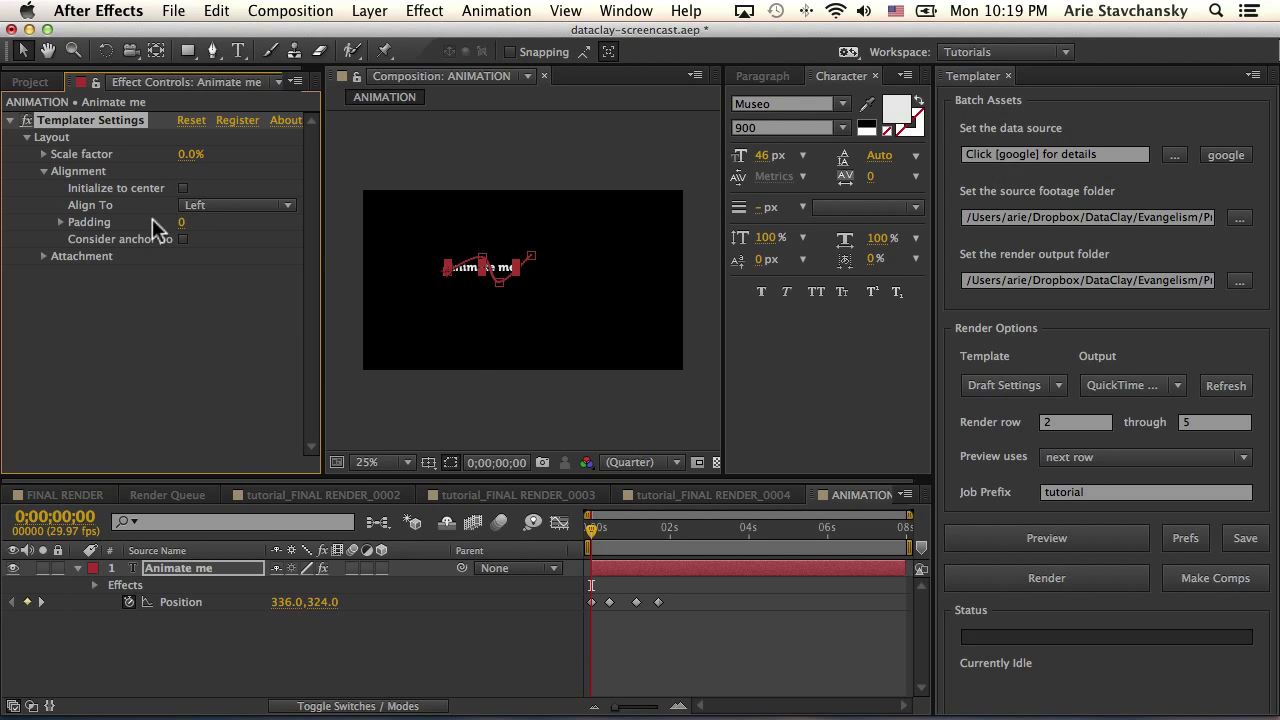
{"action": "mouse_move", "coordinate": [210, 224]}
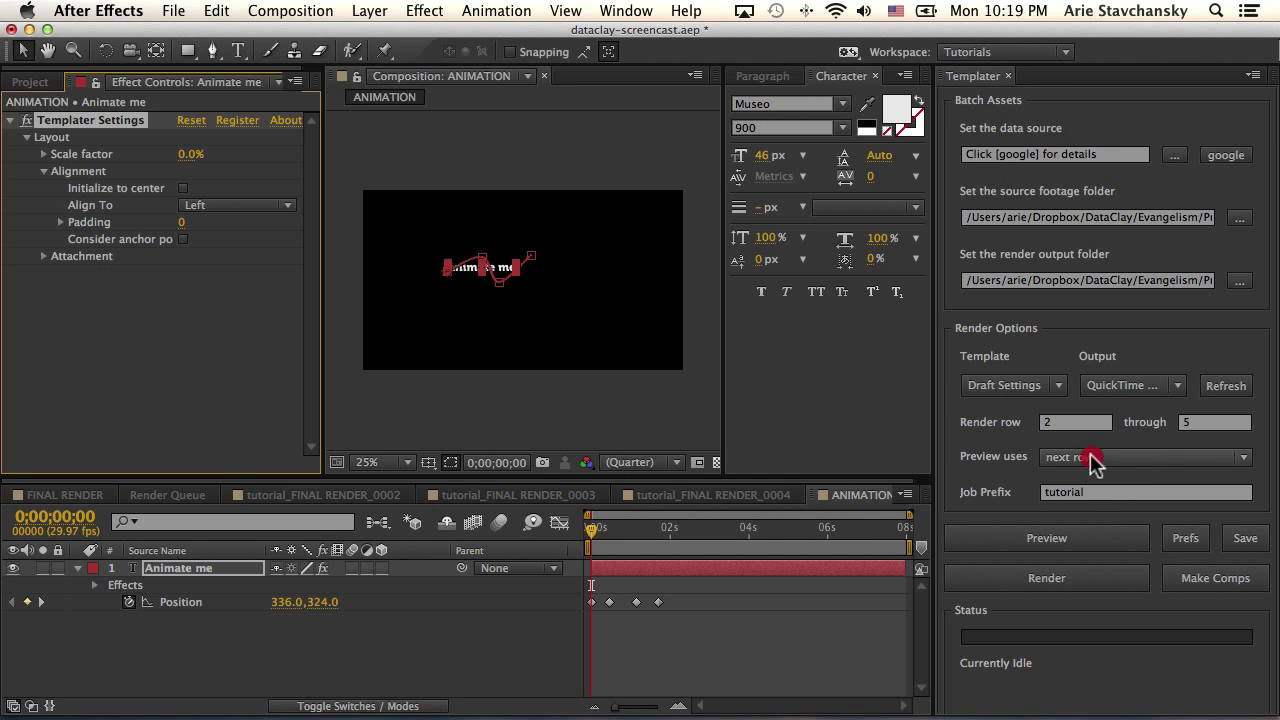
- Preview Templater using the current state and scrub time to see the position keys shifted left
{"action": "left_click", "coordinate": [1144, 456]}
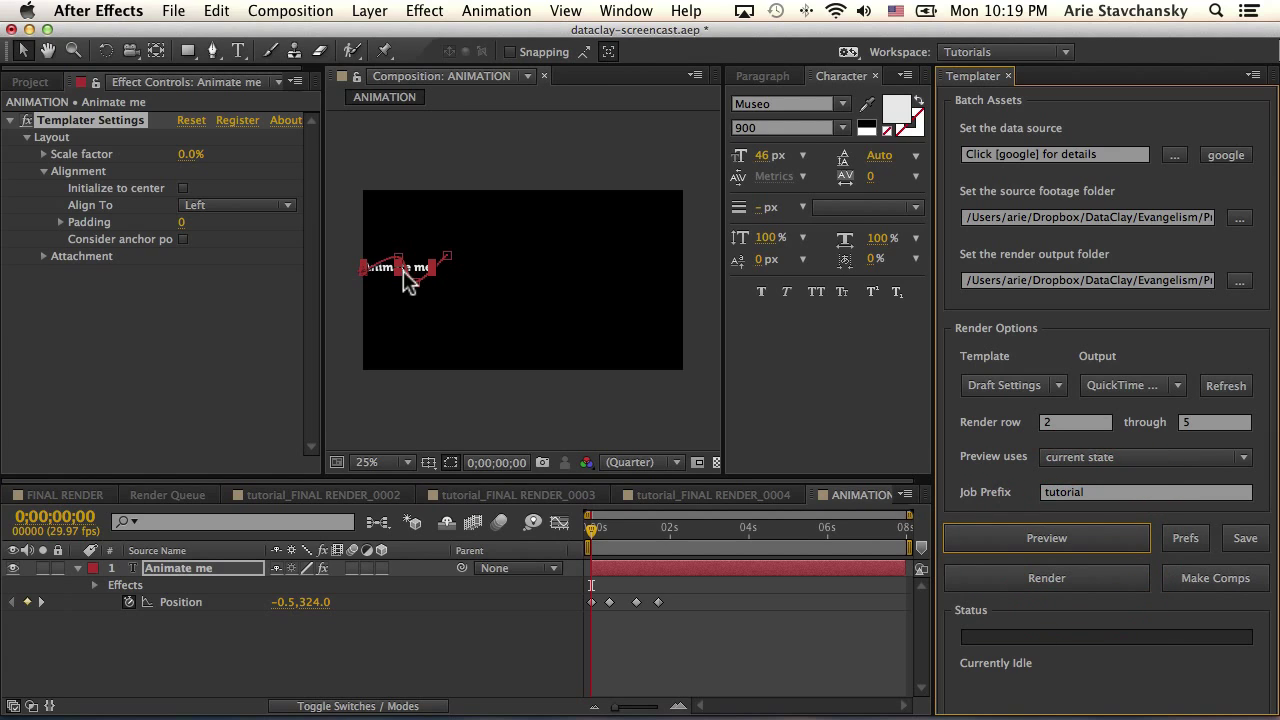
{"action": "mouse_move", "coordinate": [416, 290]}
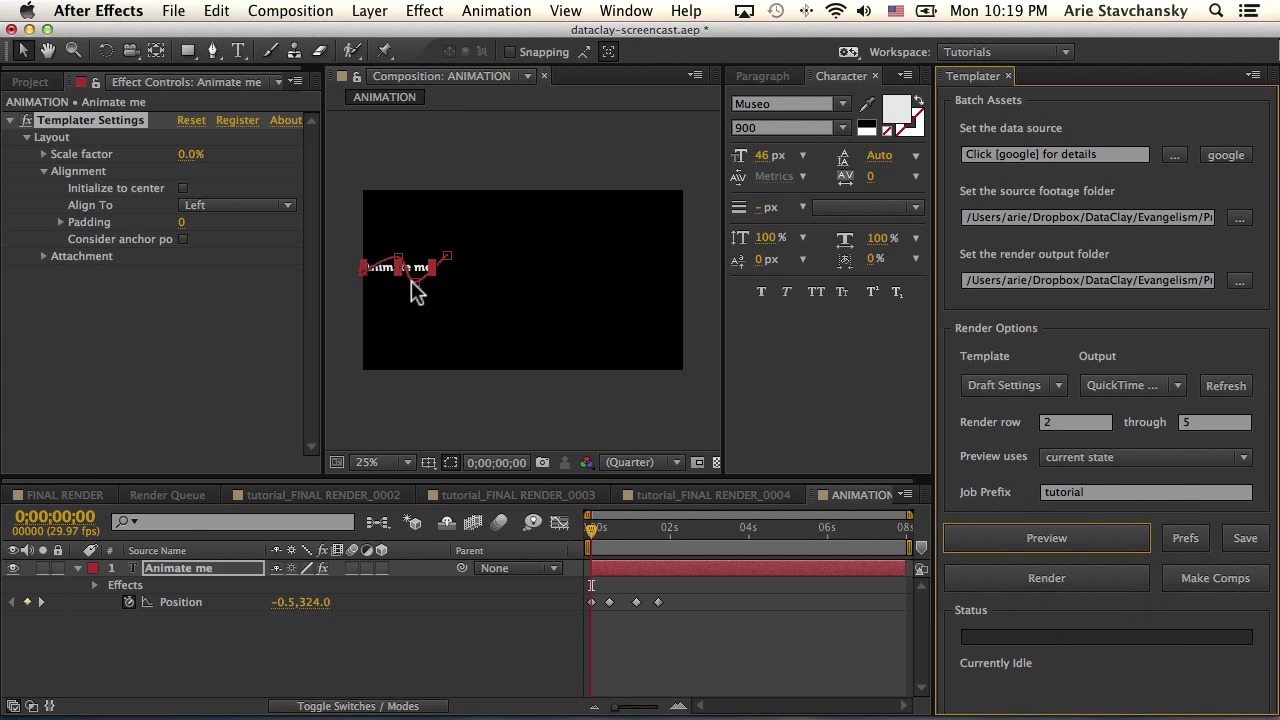
{"action": "mouse_move", "coordinate": [378, 282]}
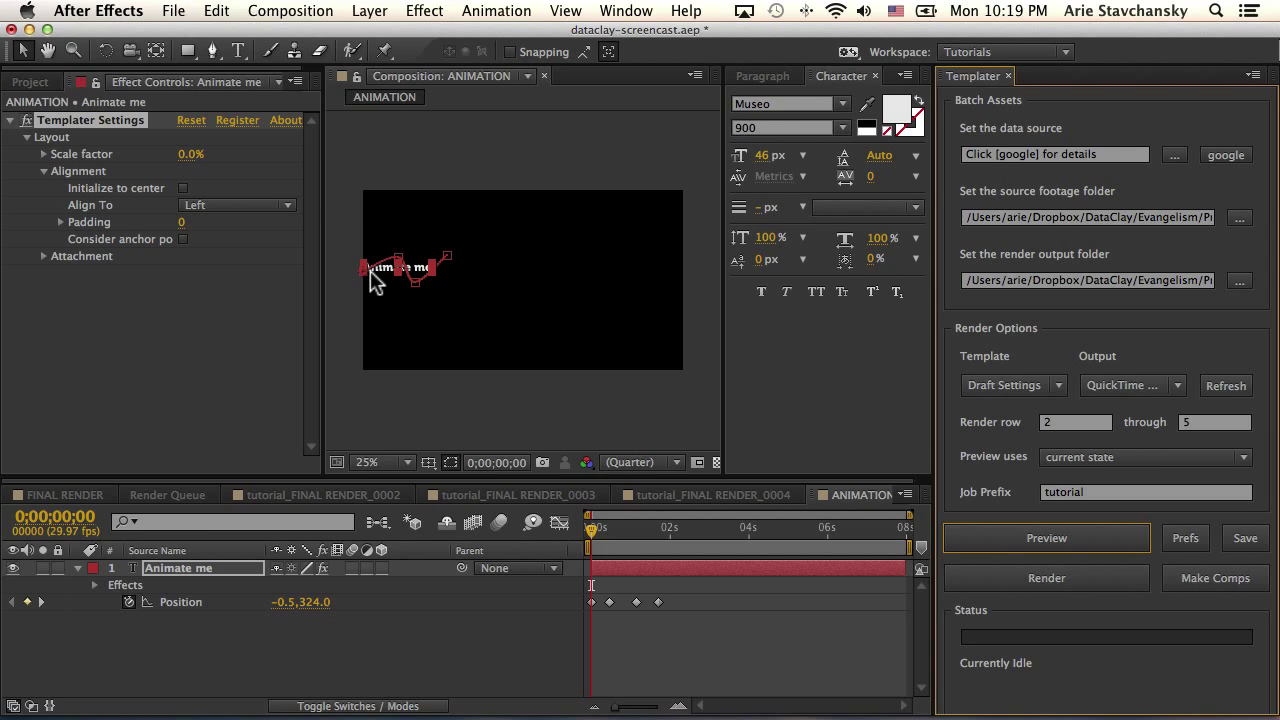
{"action": "mouse_move", "coordinate": [570, 518]}
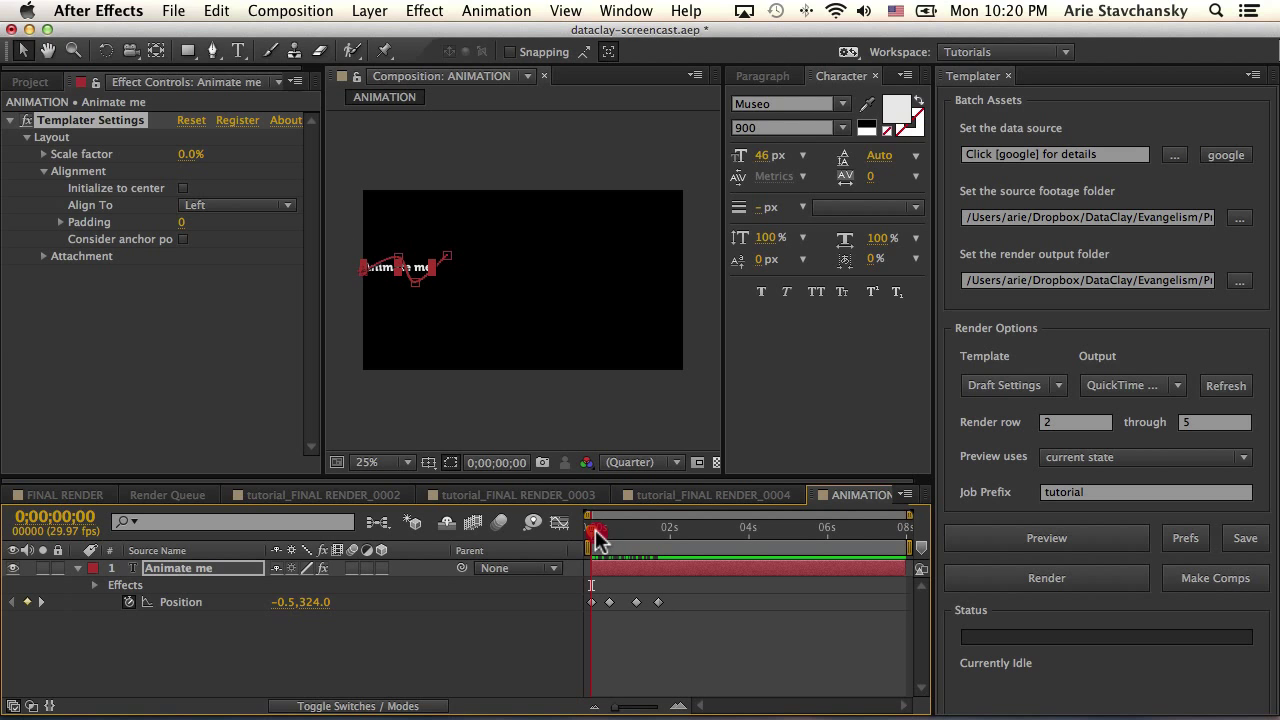
{"action": "left_click_drag", "start_coordinate": [596, 532], "coordinate": [584, 532]}
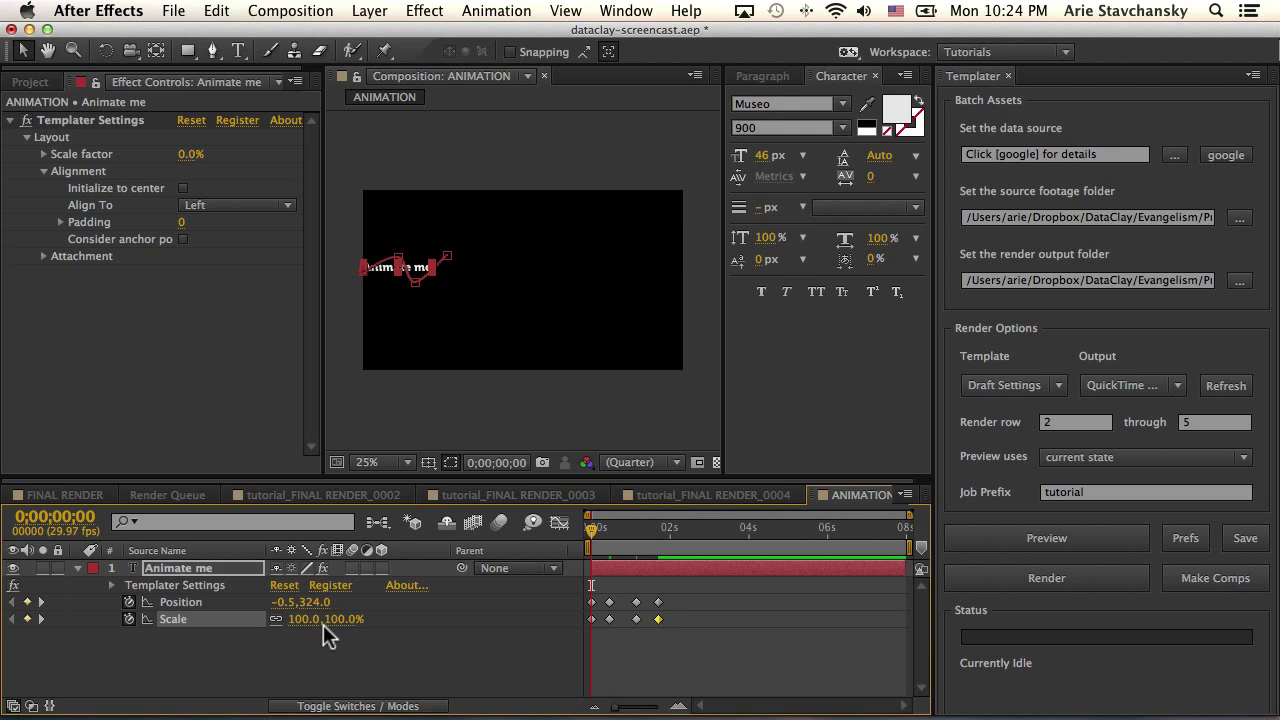
{"action": "mouse_move", "coordinate": [38, 332]}
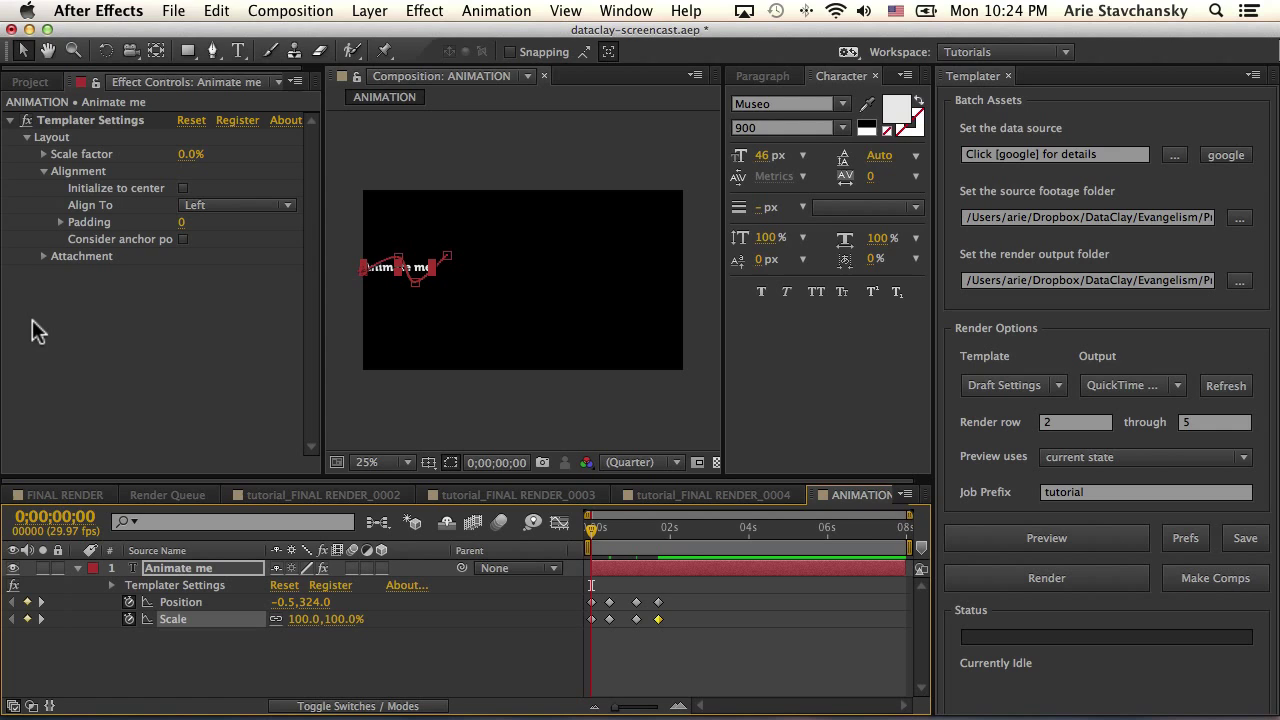
{"action": "mouse_move", "coordinate": [116, 380]}
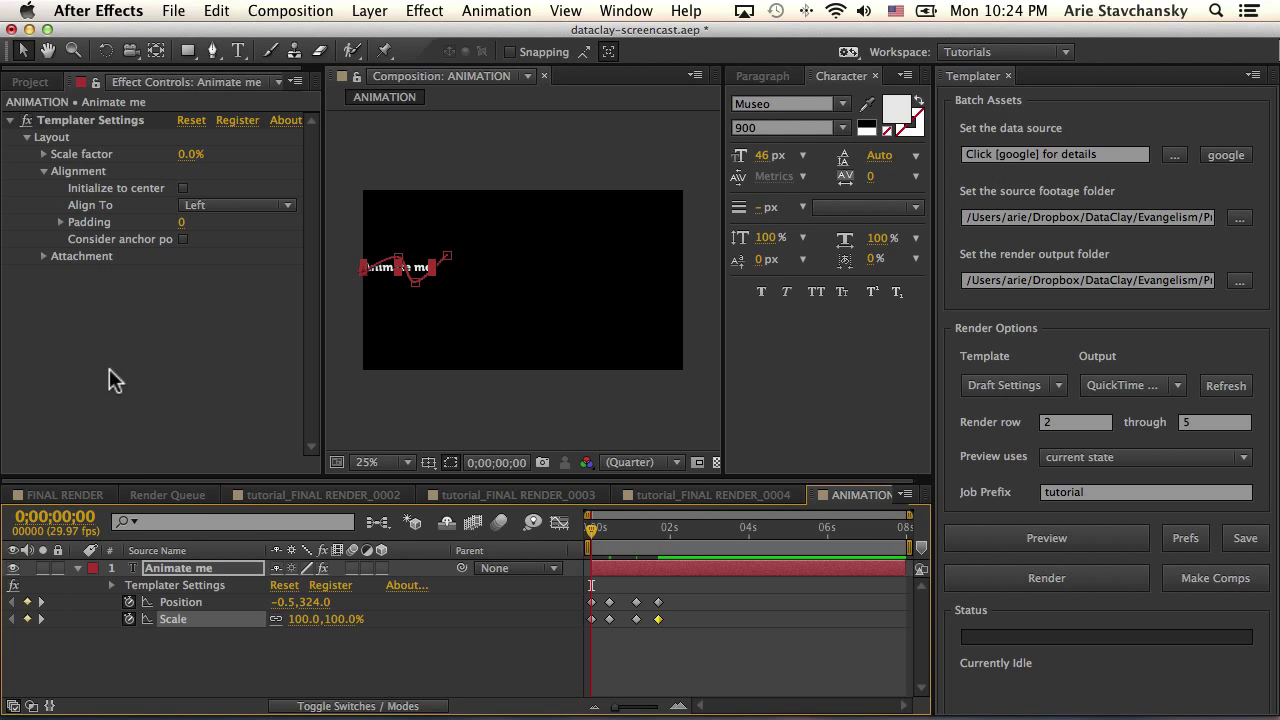
- Enter 50 as the Templater Scale factor in Effect Controls
{"action": "left_click", "coordinate": [198, 154]}
{"action": "type", "text": "50"}
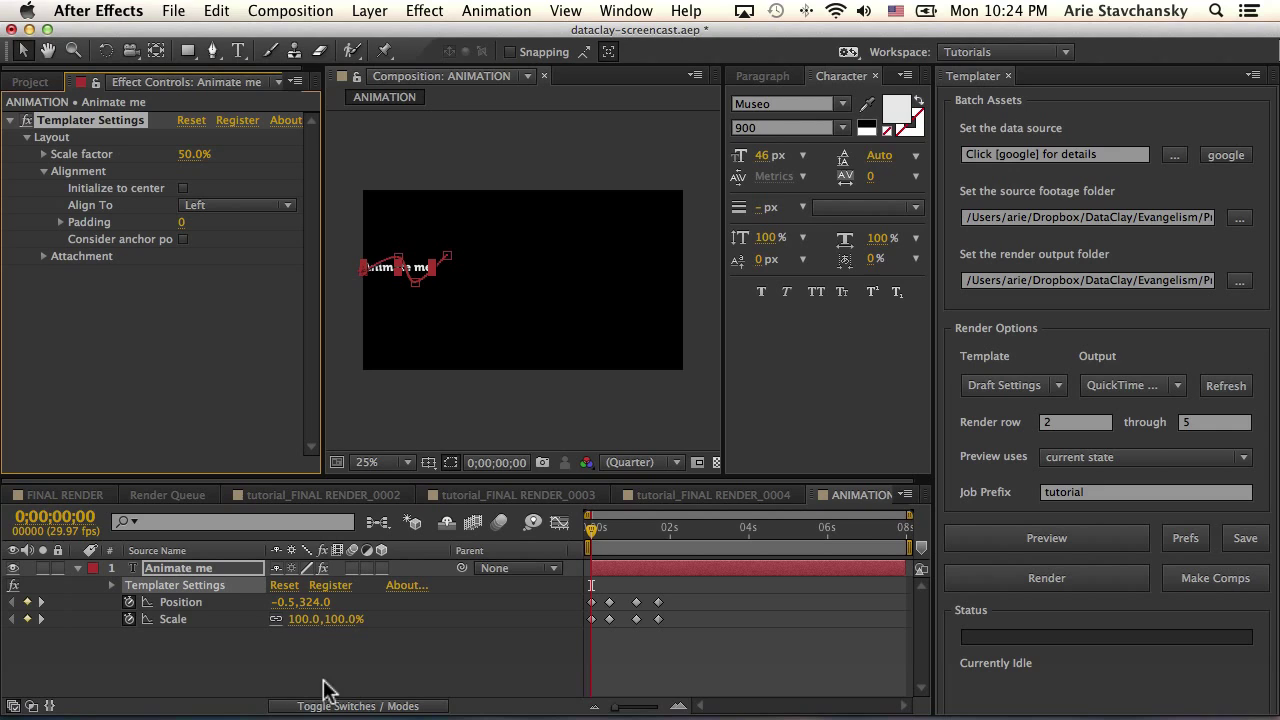
{"action": "mouse_move", "coordinate": [356, 616]}
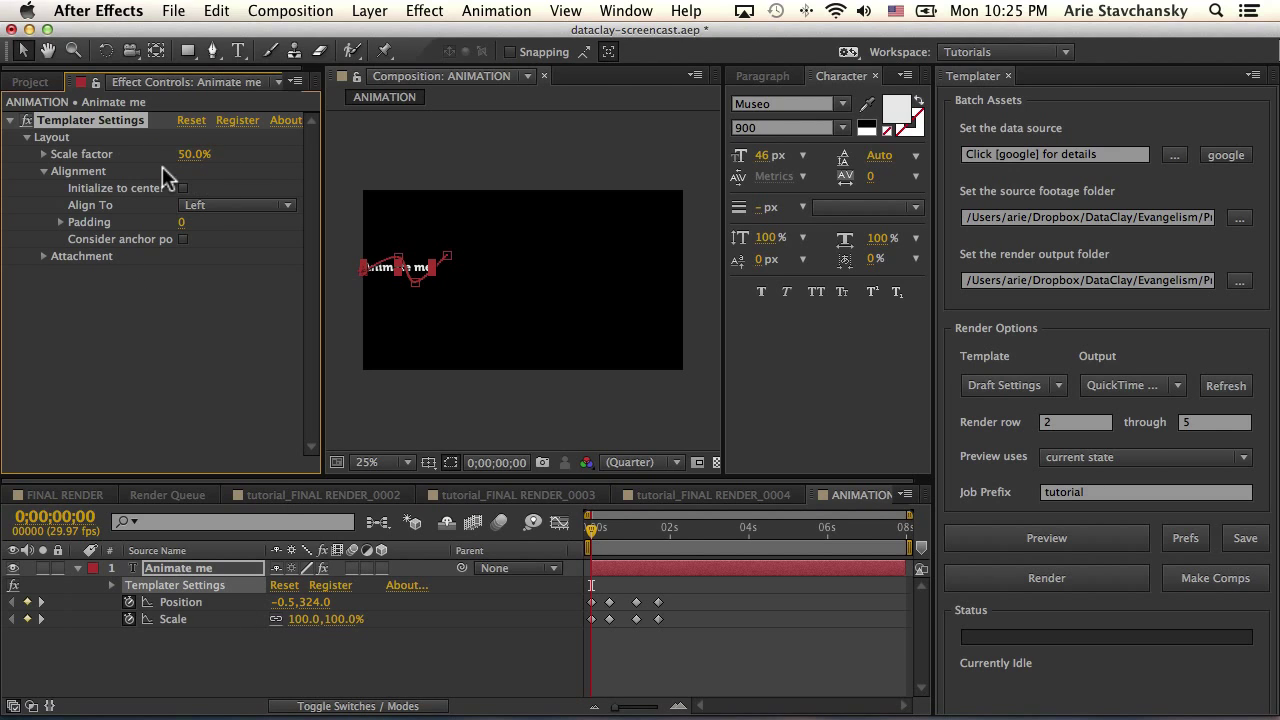
{"action": "mouse_move", "coordinate": [584, 628]}
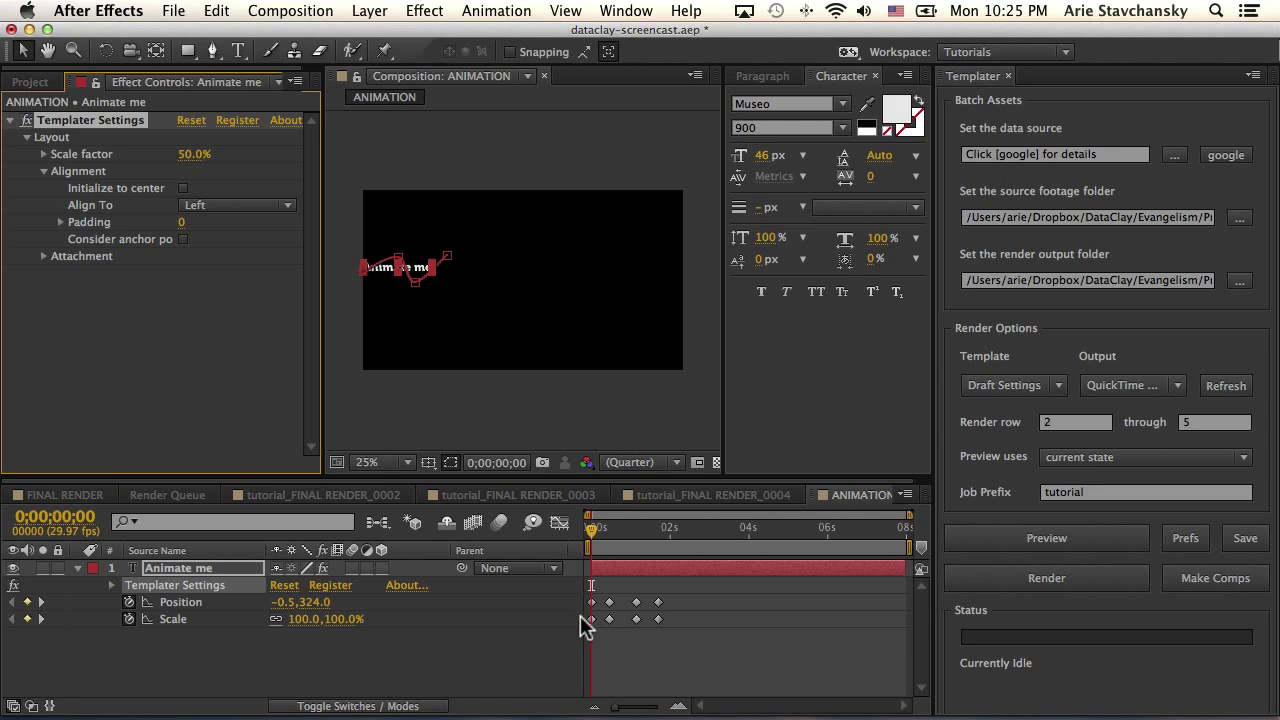
{"action": "mouse_move", "coordinate": [548, 628]}
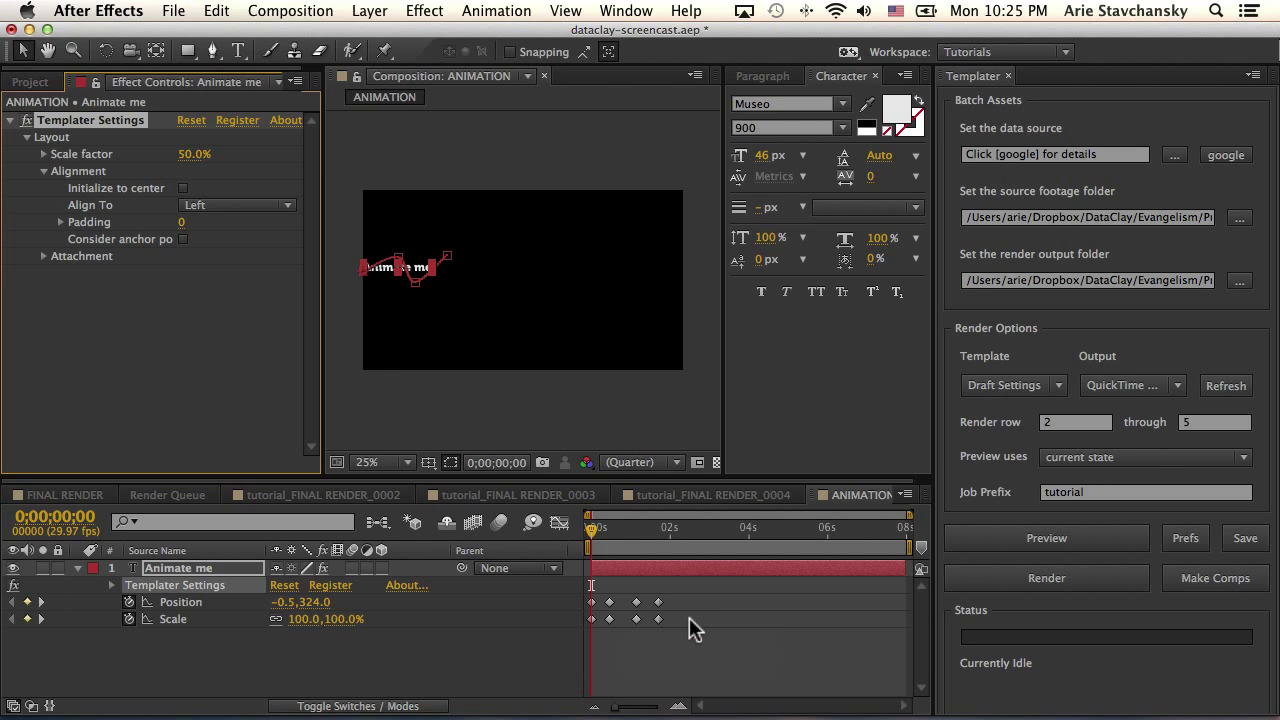
{"action": "mouse_move", "coordinate": [1044, 564]}
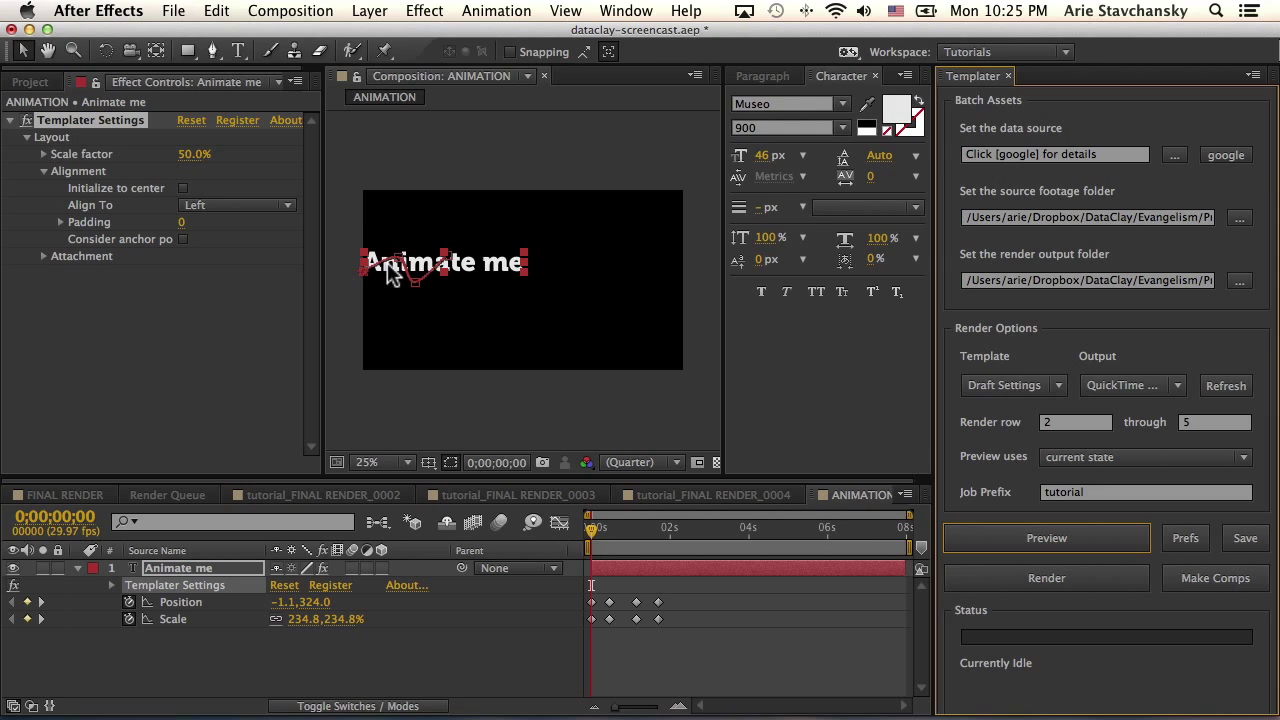
{"action": "mouse_move", "coordinate": [402, 312]}
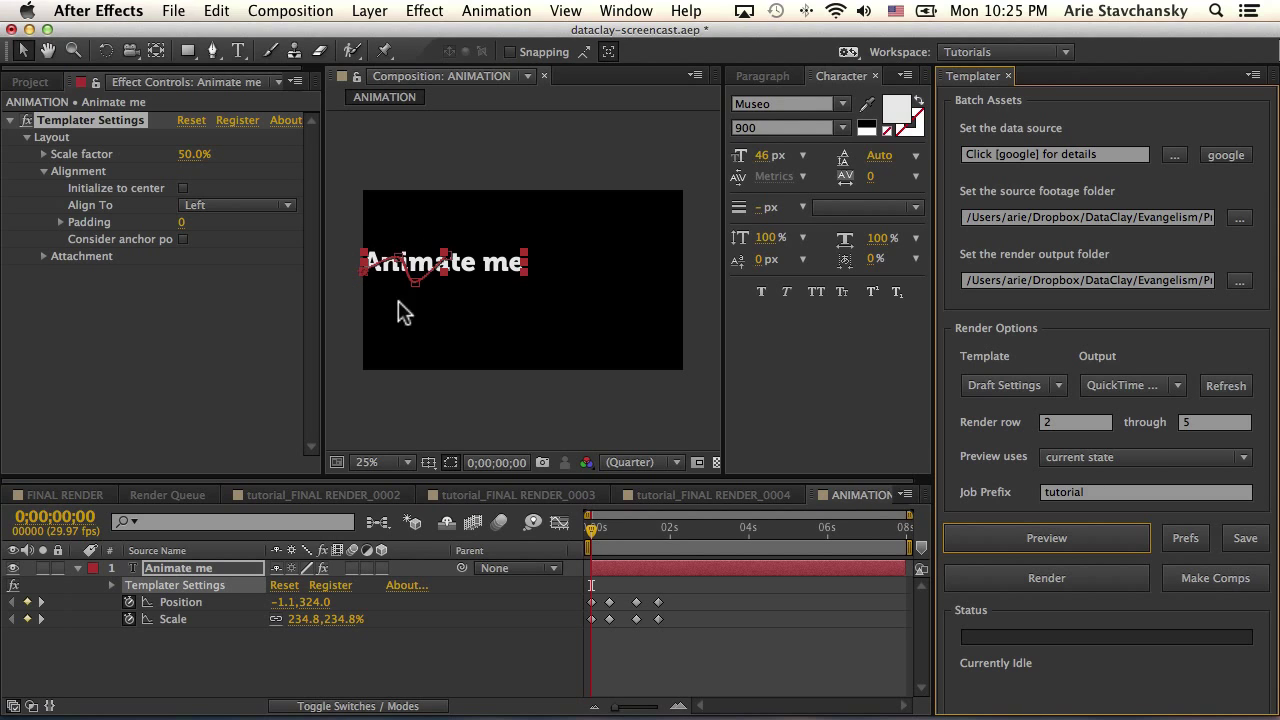
{"action": "mouse_move", "coordinate": [500, 284]}
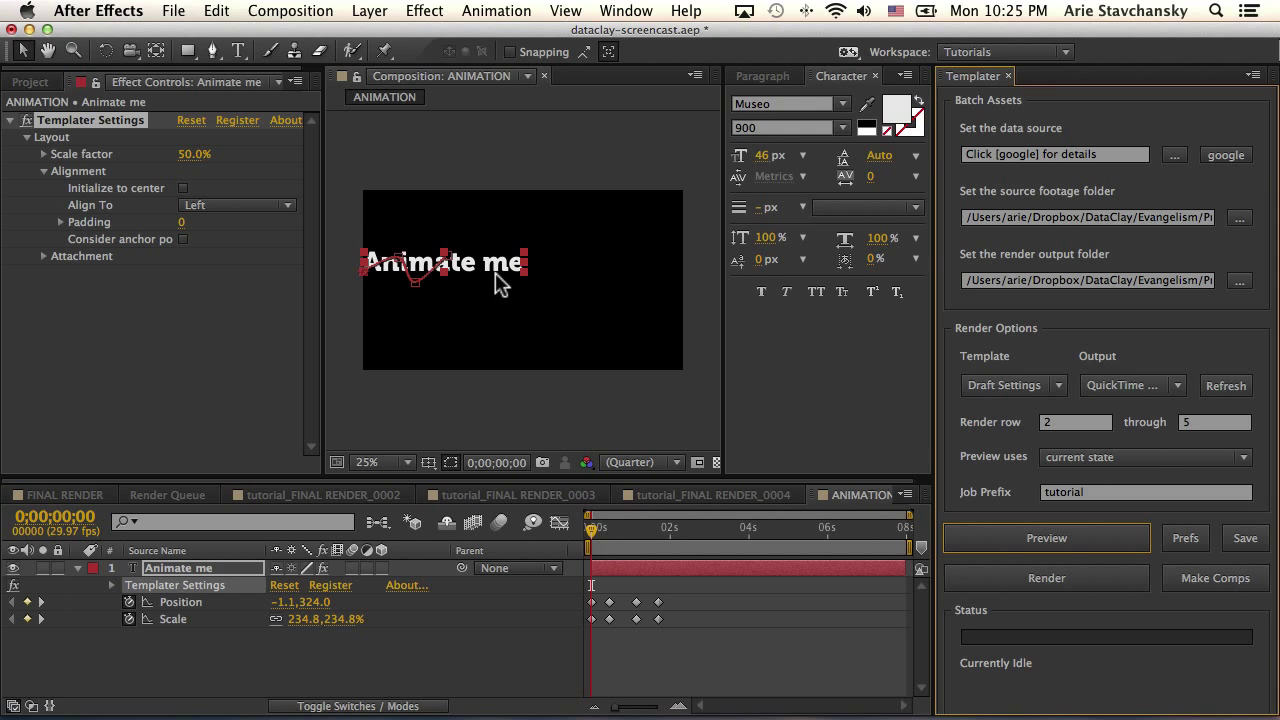
{"action": "mouse_move", "coordinate": [336, 264]}
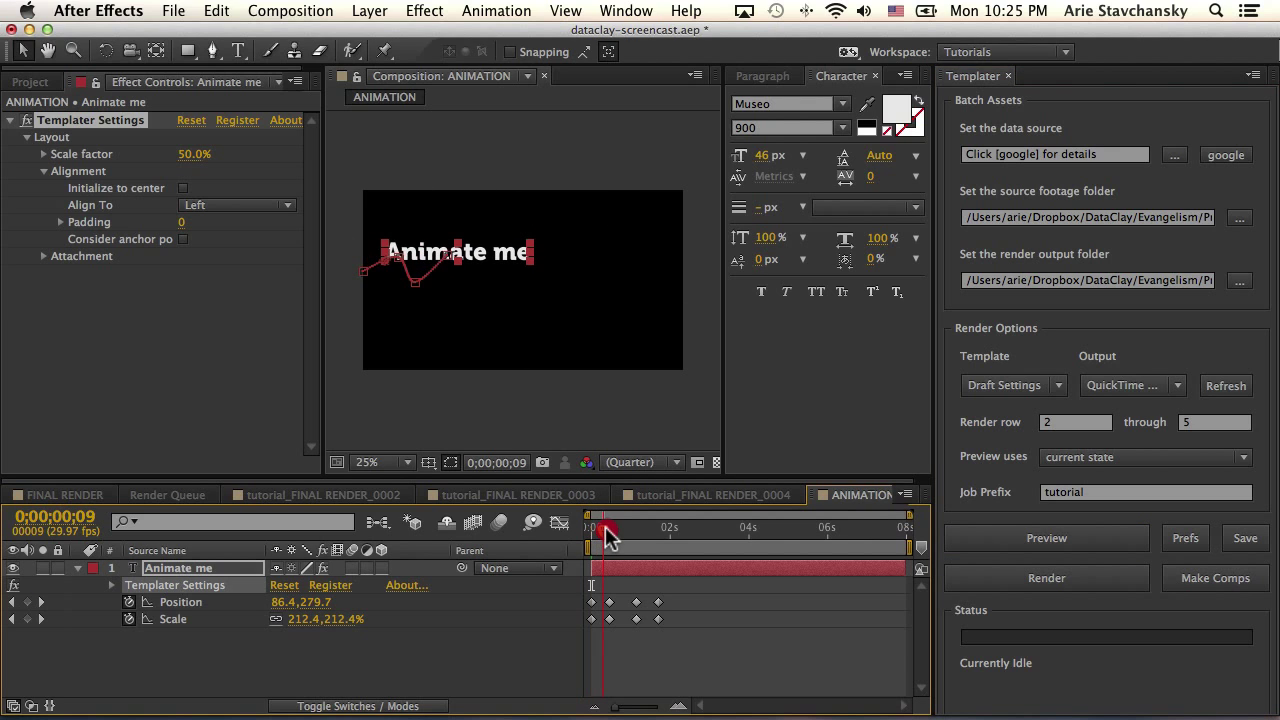
- Scrub the playhead to review the enlarged, left-aligned text with recalculated scale keys
{"action": "left_click_drag", "start_coordinate": [602, 530], "coordinate": [610, 530]}
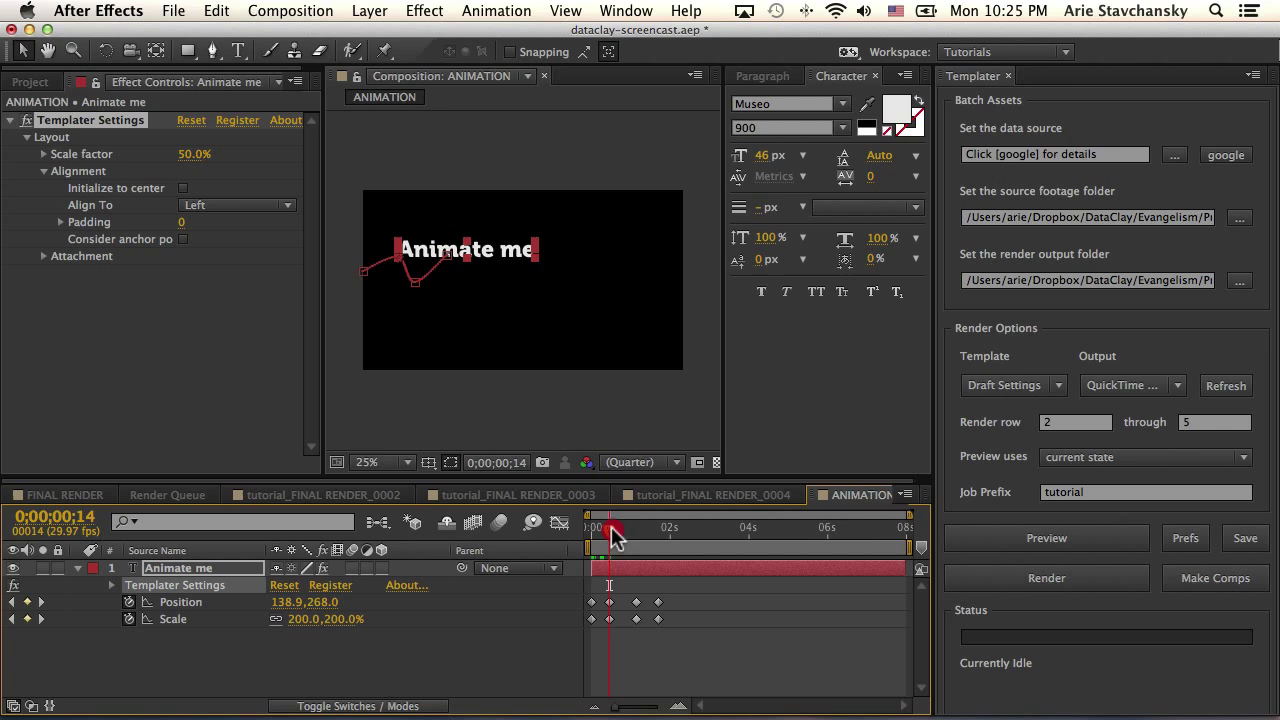